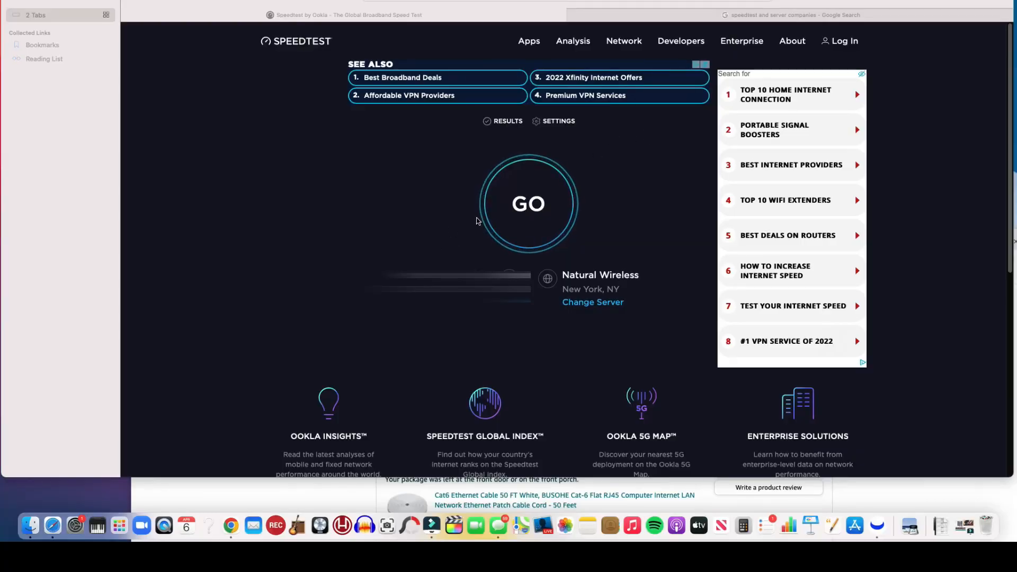
pyautogui.moveTo(467, 224)
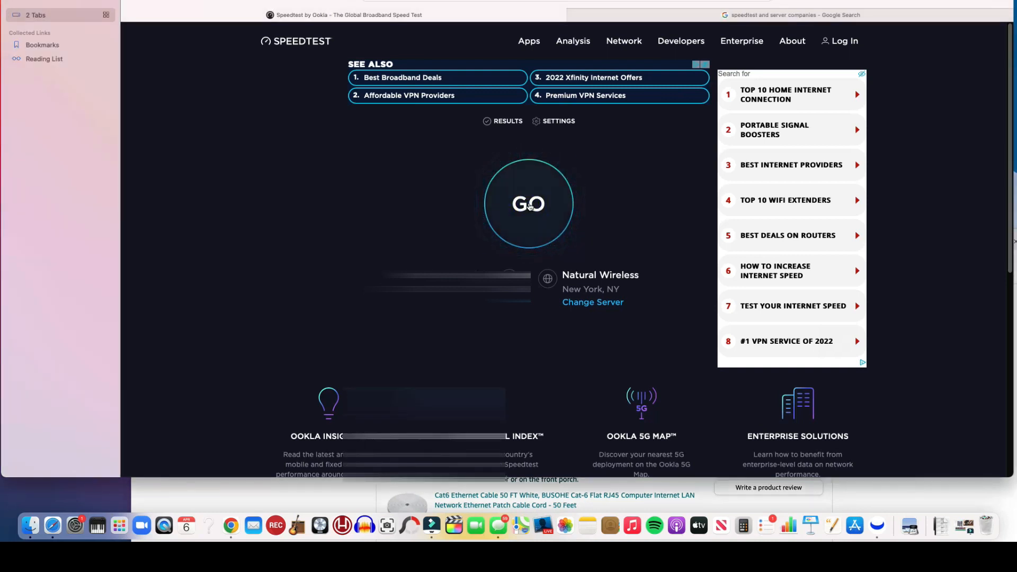
# - Test against Natural Wireless New York: 4 ms ping, 924.30 down, 921.34 Mbps up
pyautogui.click(528, 204)
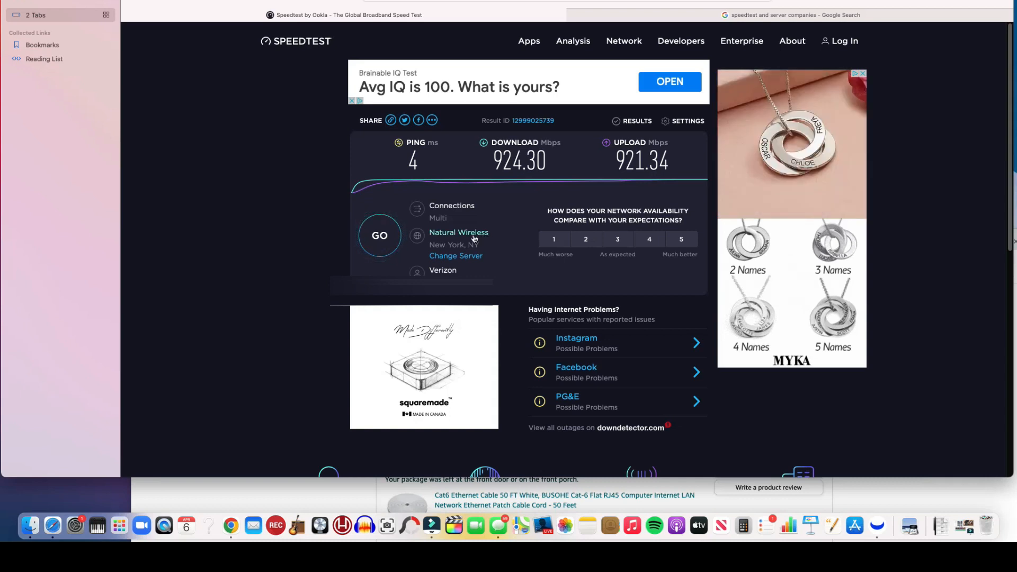
# - Select New York, NY - Nitel from the server list
pyautogui.click(455, 256)
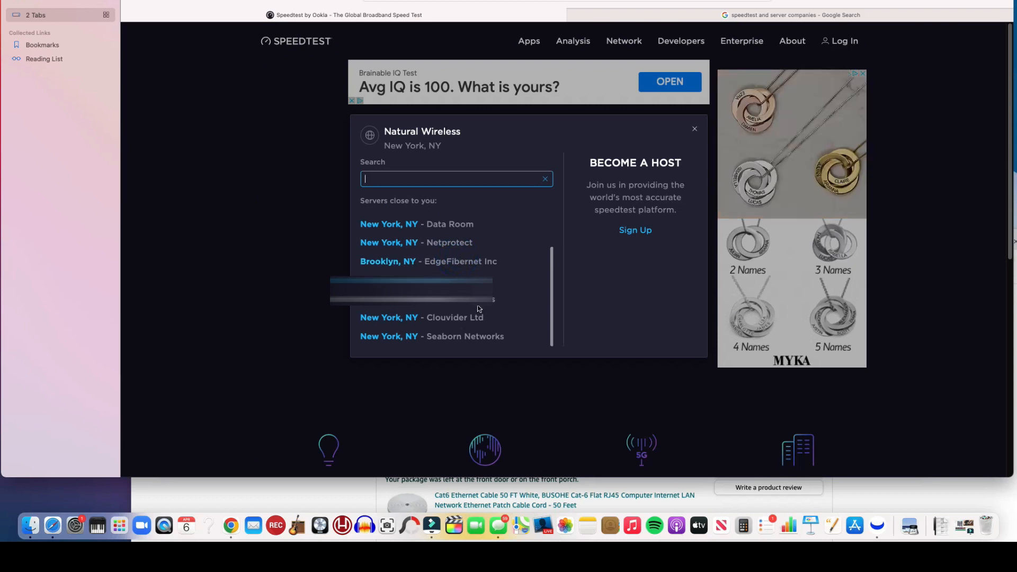
pyautogui.scroll(-3)
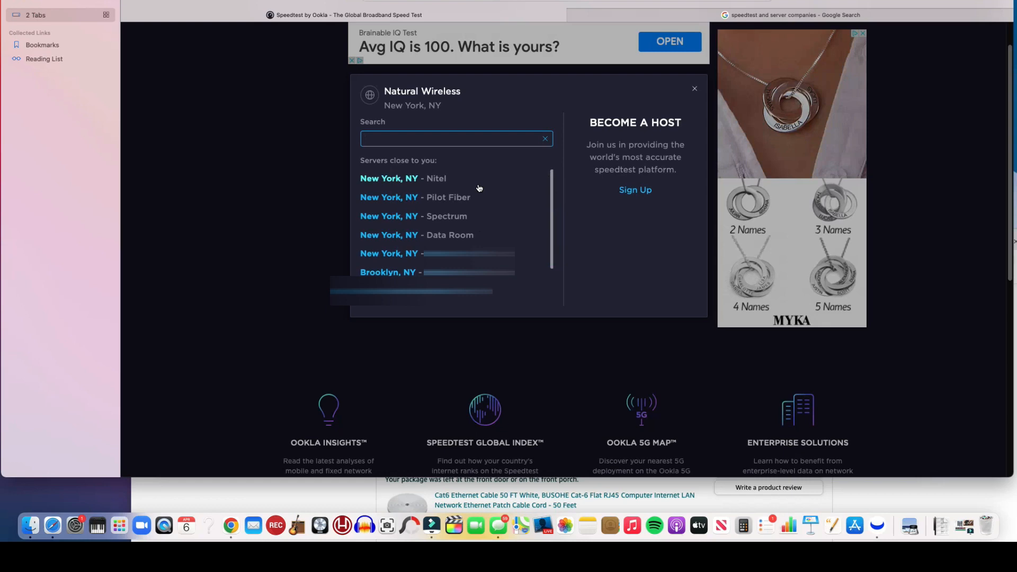
pyautogui.click(389, 178)
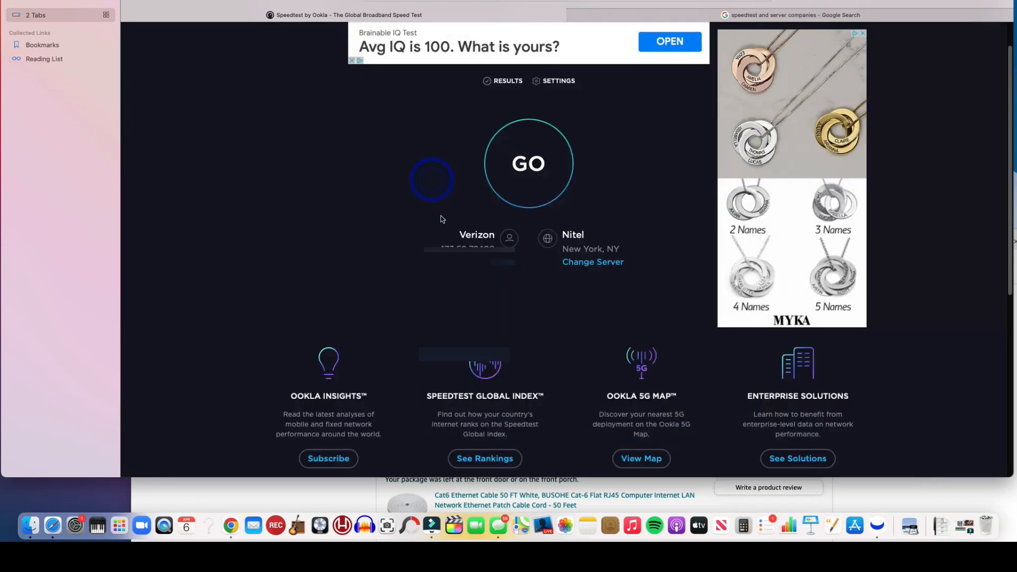
# - Test against Nitel New York: 4 ms ping, 113.29 Mbps down, 20.66 Mbps up
pyautogui.click(528, 162)
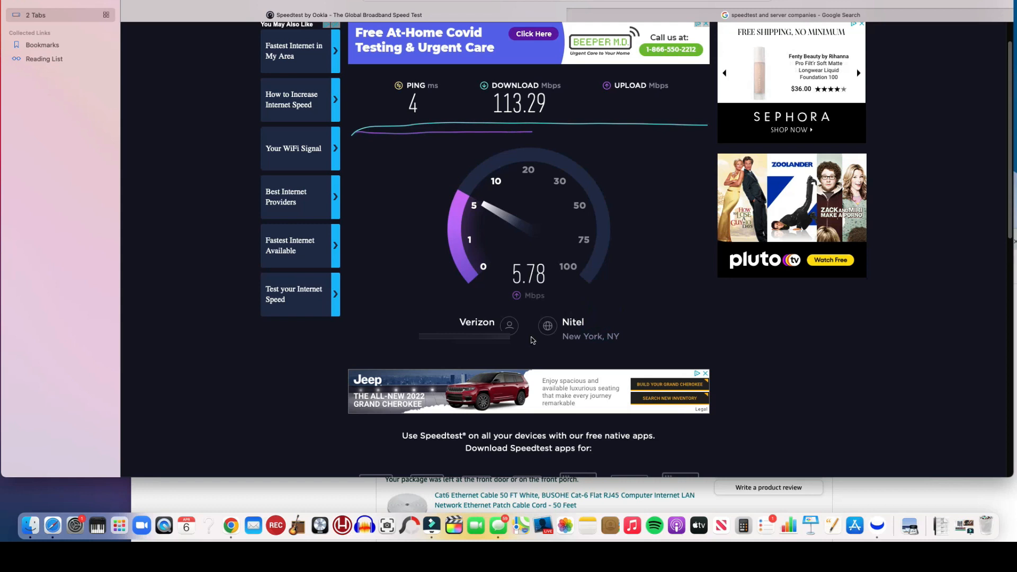
pyautogui.moveTo(598, 352)
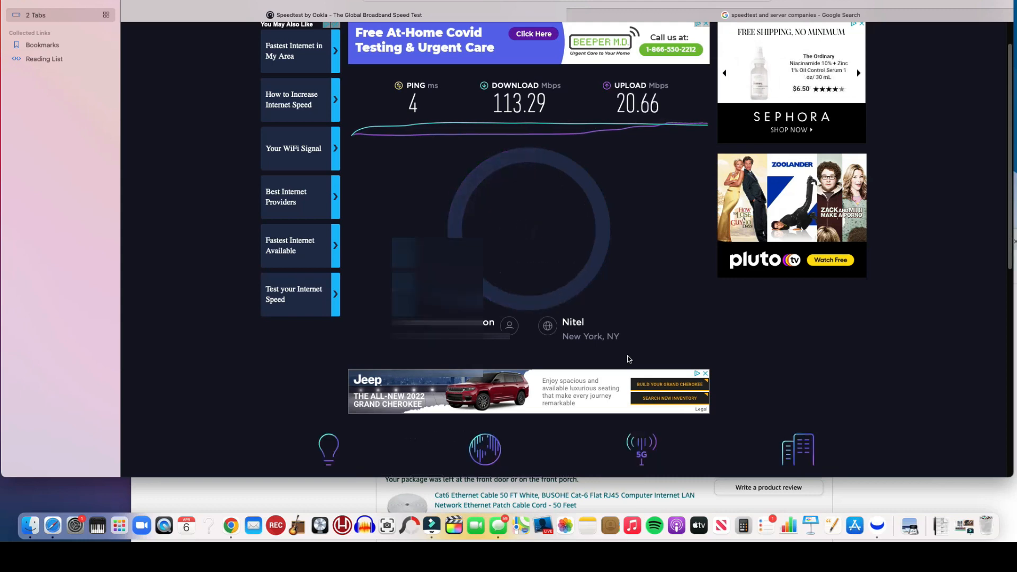
pyautogui.scroll(-3)
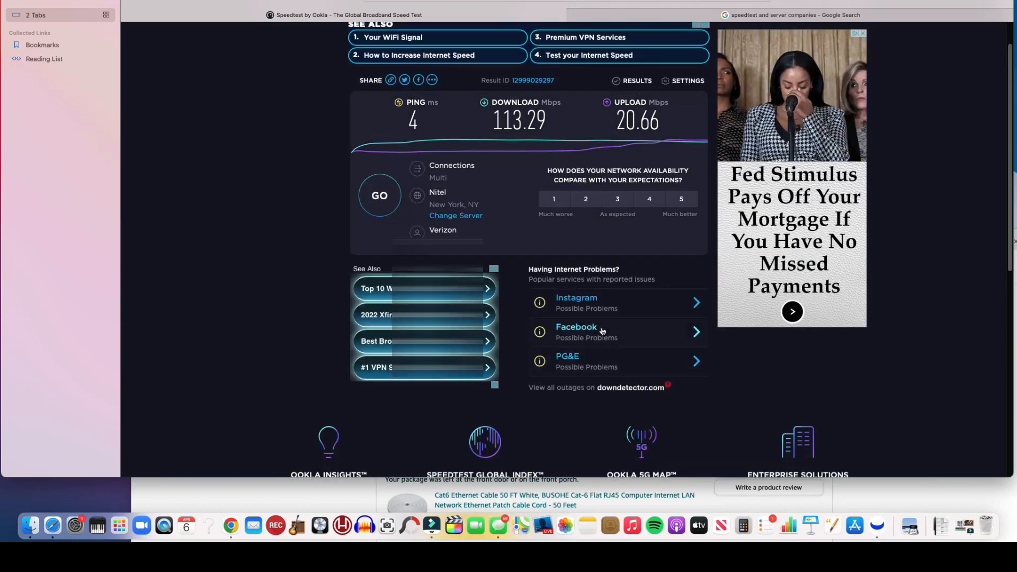
# - Reselect the Natural Wireless server and start a new speed test
pyautogui.click(456, 216)
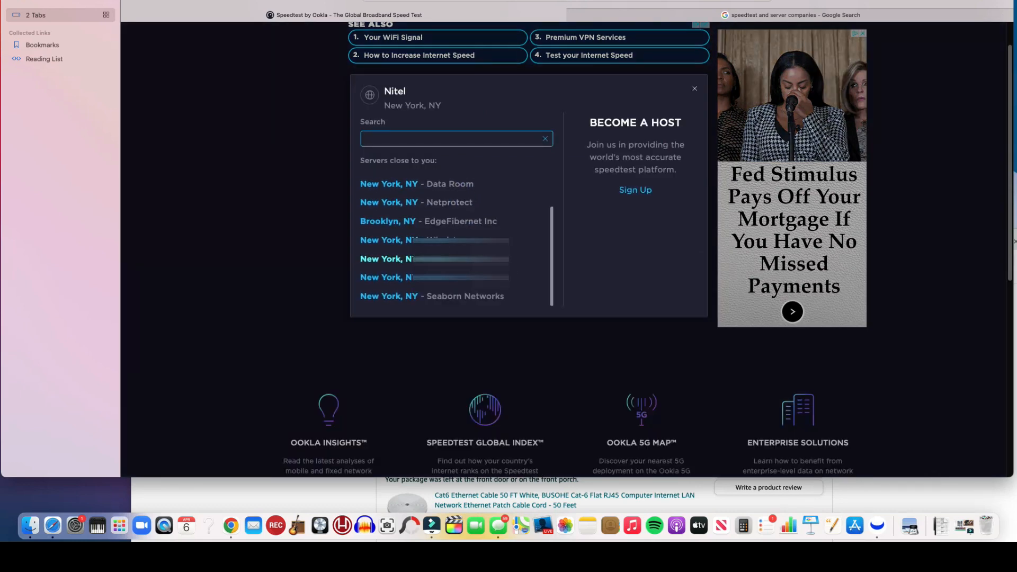
pyautogui.click(693, 88)
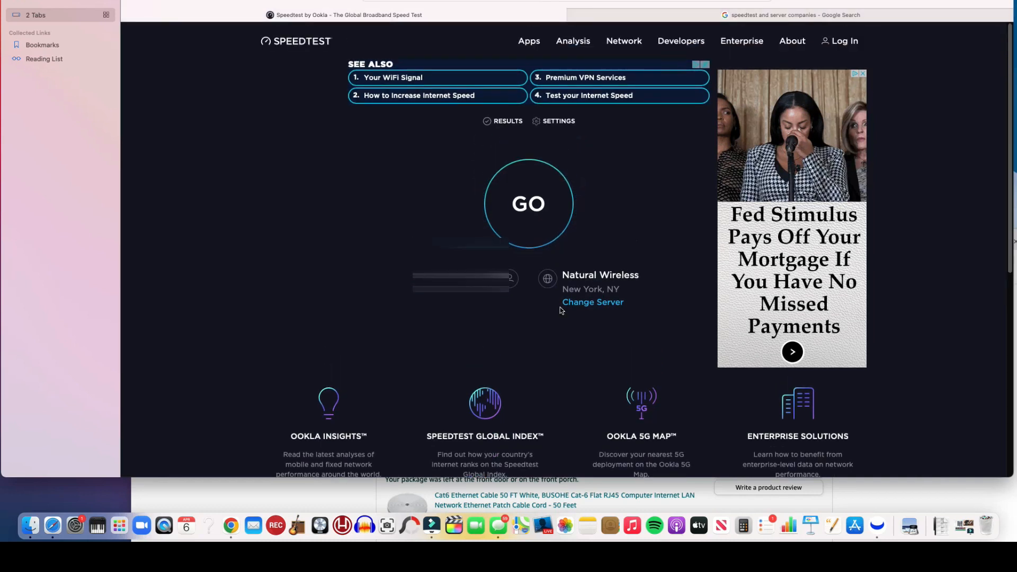
pyautogui.click(529, 203)
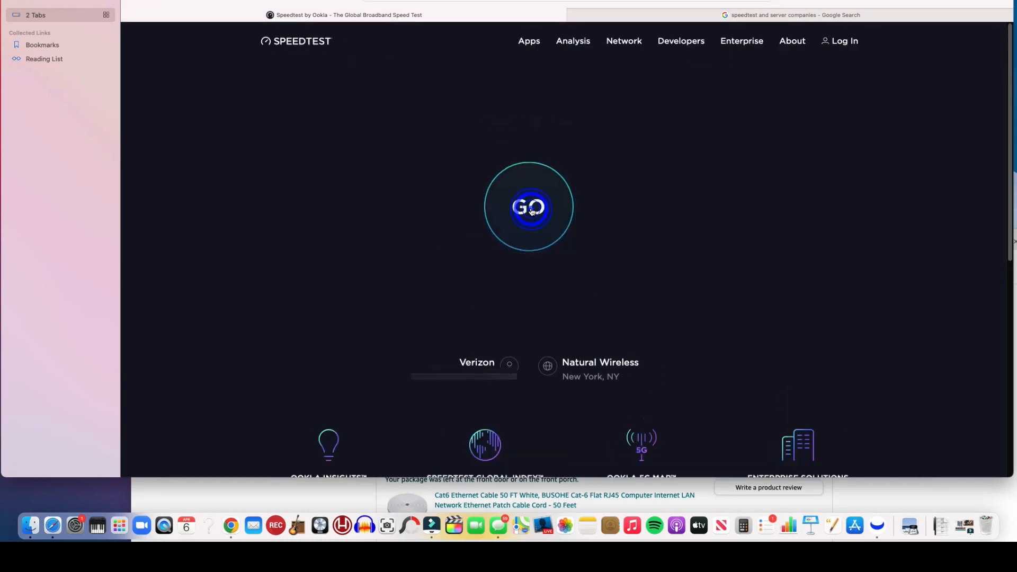
# - Finish the repeat Natural Wireless test: 4 ms ping, 925.63 down, 940.13 Mbps up
pyautogui.click(529, 207)
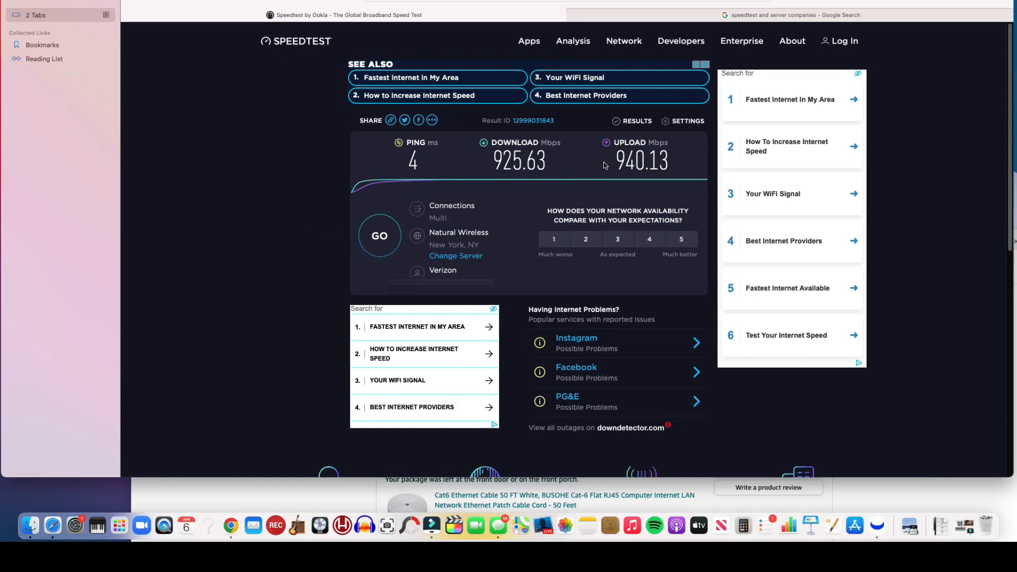
pyautogui.moveTo(440, 175)
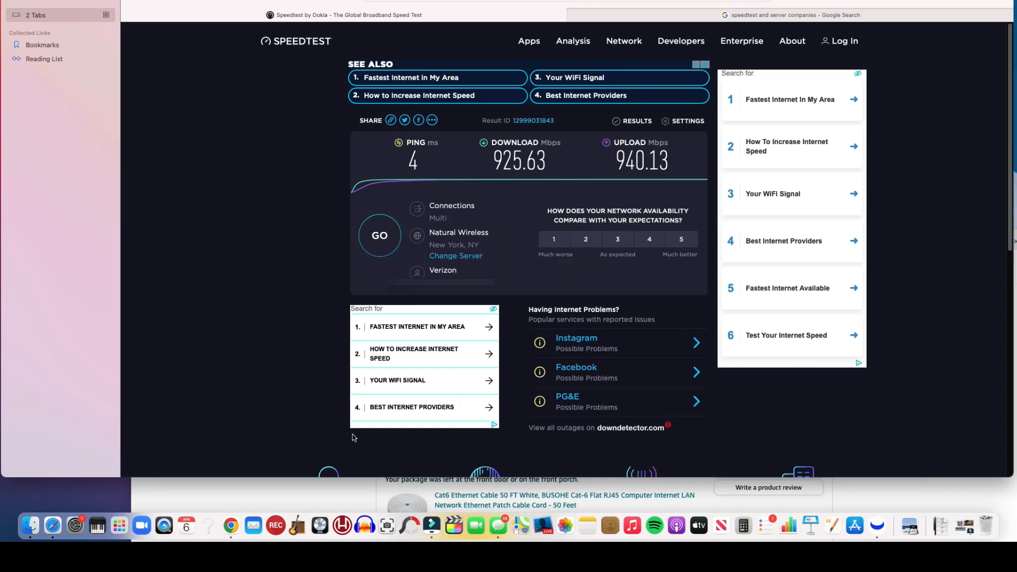
pyautogui.scroll(-3)
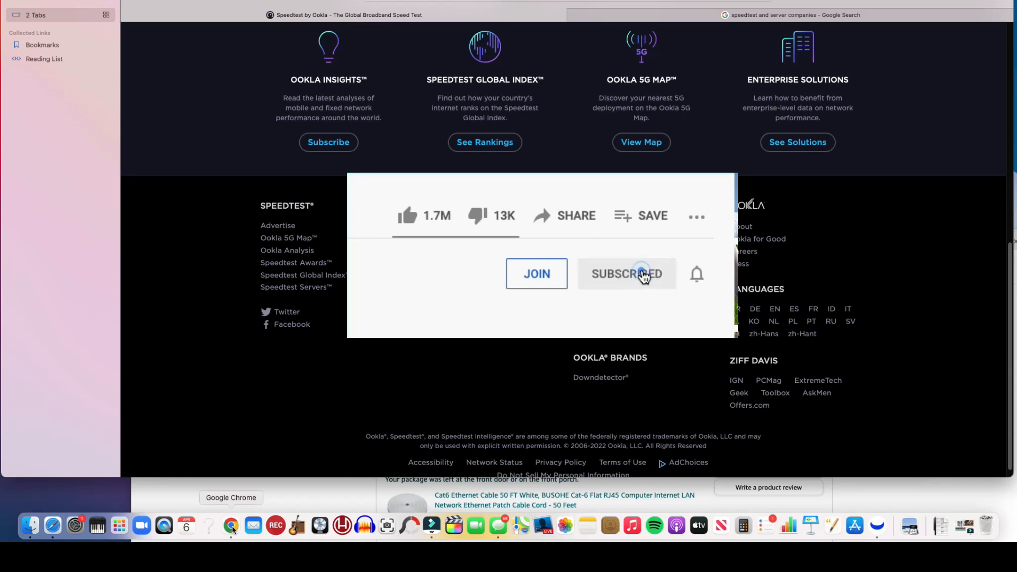
pyautogui.click(424, 214)
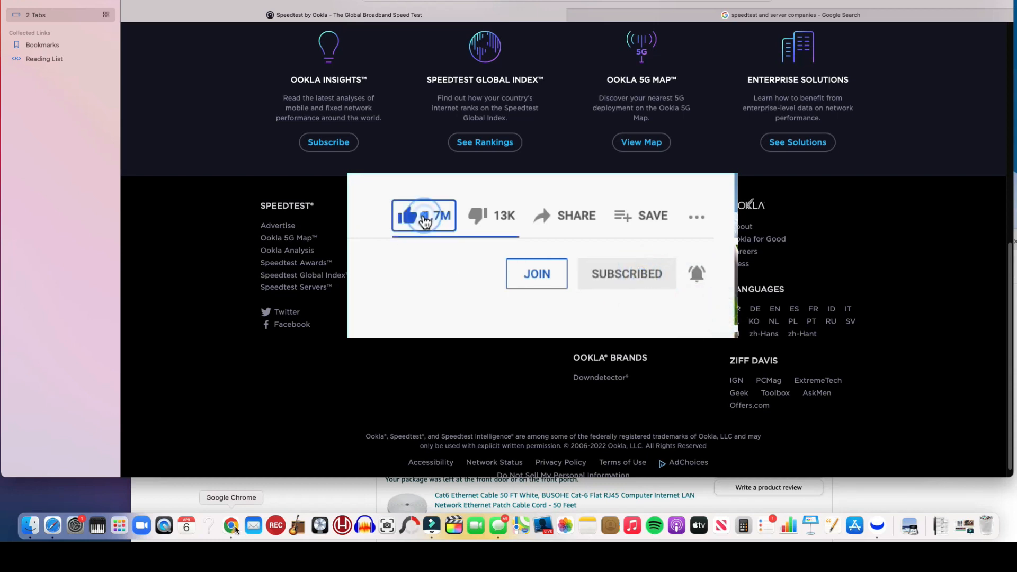
pyautogui.click(408, 214)
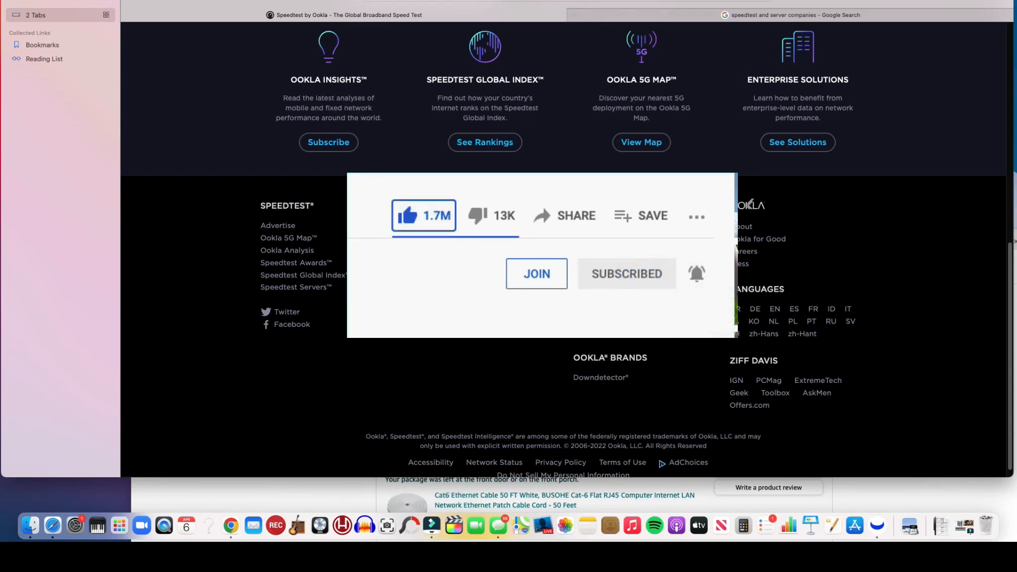